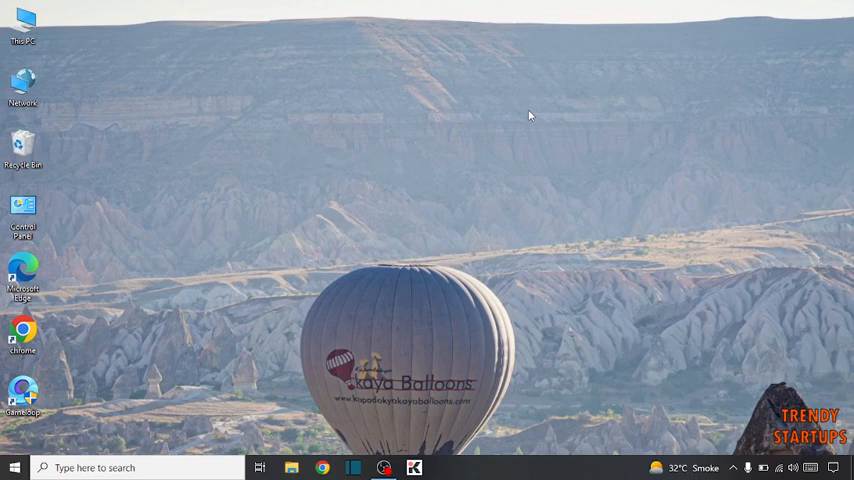
{"action": "mouse_move", "coordinate": [368, 220]}
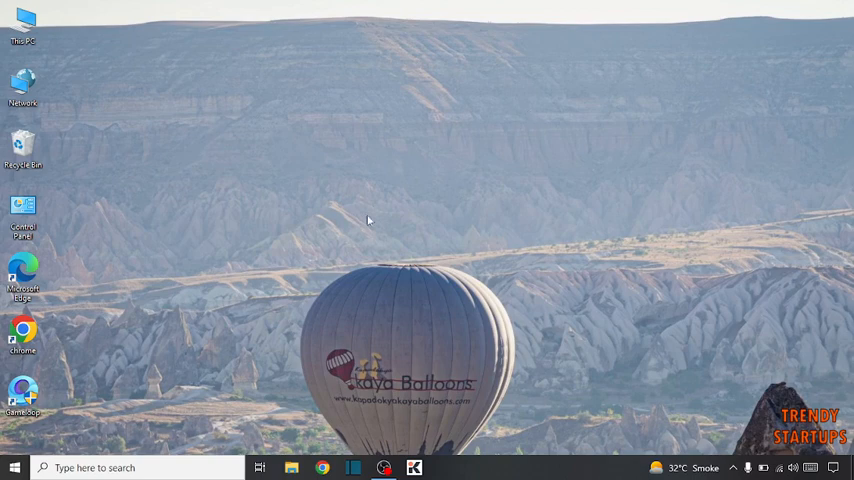
Open the Run dialog from the Start button's quick menu with gpedit.msc entered
{"action": "right_click", "coordinate": [11, 467]}
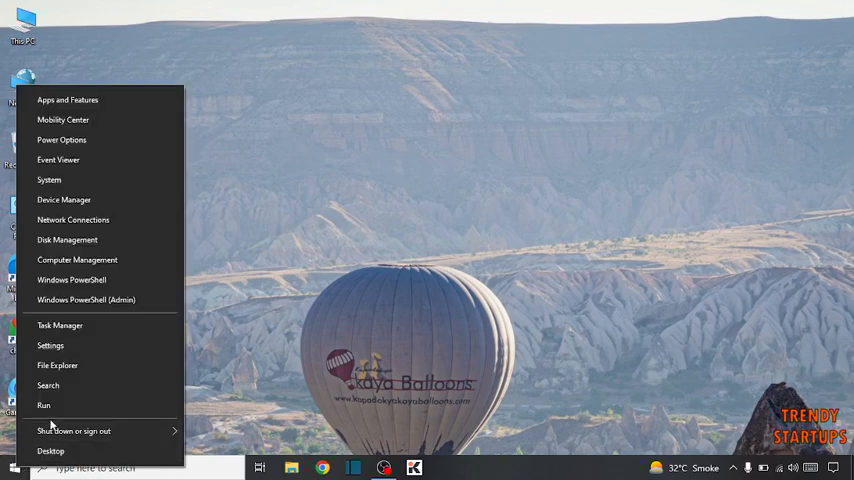
{"action": "left_click", "coordinate": [43, 405]}
{"action": "type", "text": "gpedit.msc"}
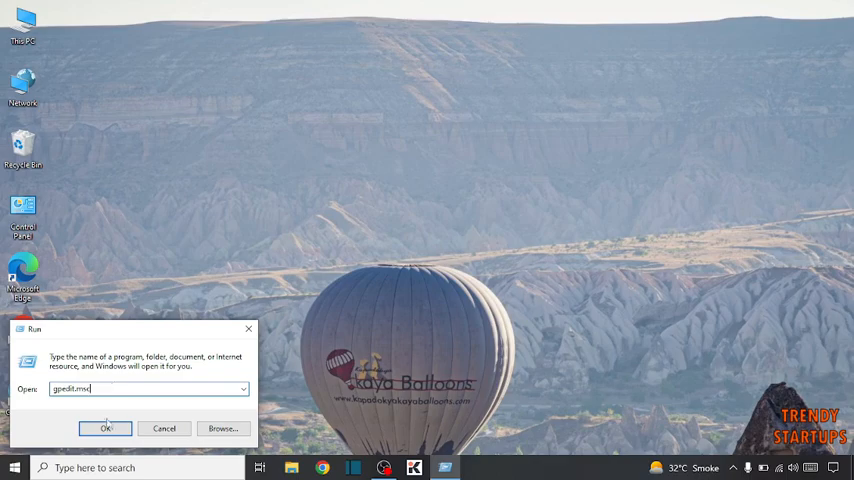
Launch gpedit, widen the tree, and expand Administrative Templates > System > Troubleshooting and Diagnostics
{"action": "left_click", "coordinate": [106, 428]}
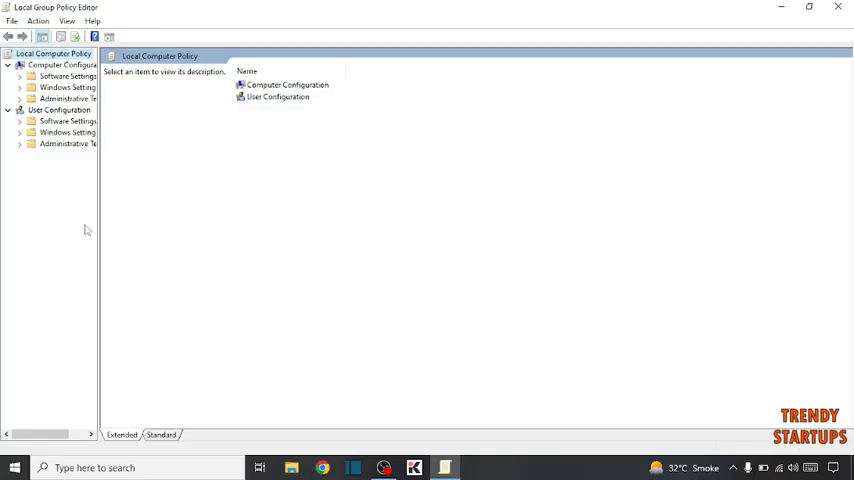
{"action": "left_click_drag", "start_coordinate": [97, 210], "coordinate": [205, 210]}
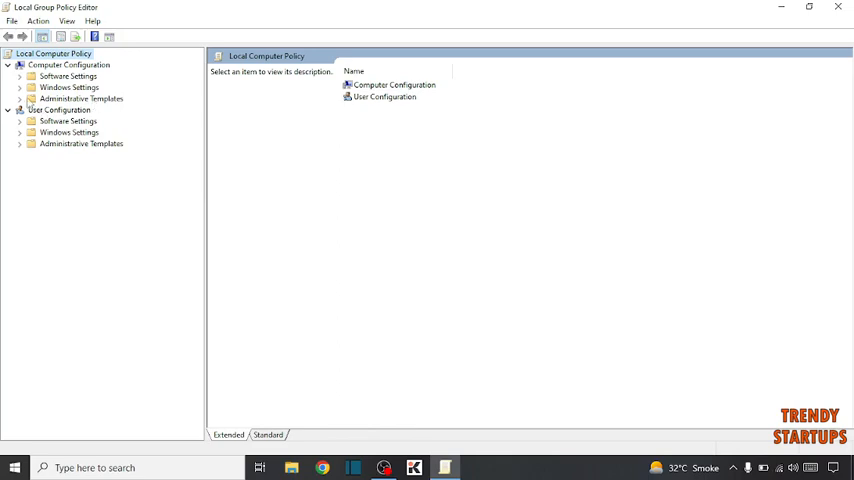
{"action": "left_click", "coordinate": [20, 98]}
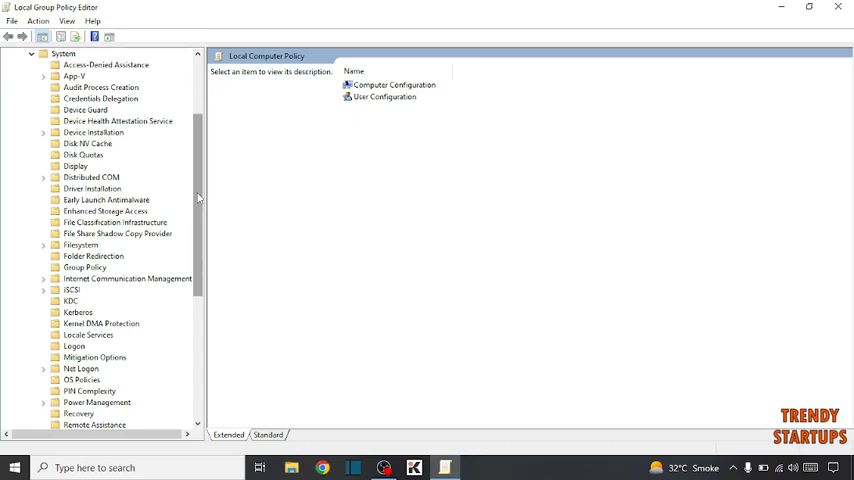
{"action": "scroll", "scroll_direction": "down", "scroll_amount": 3}
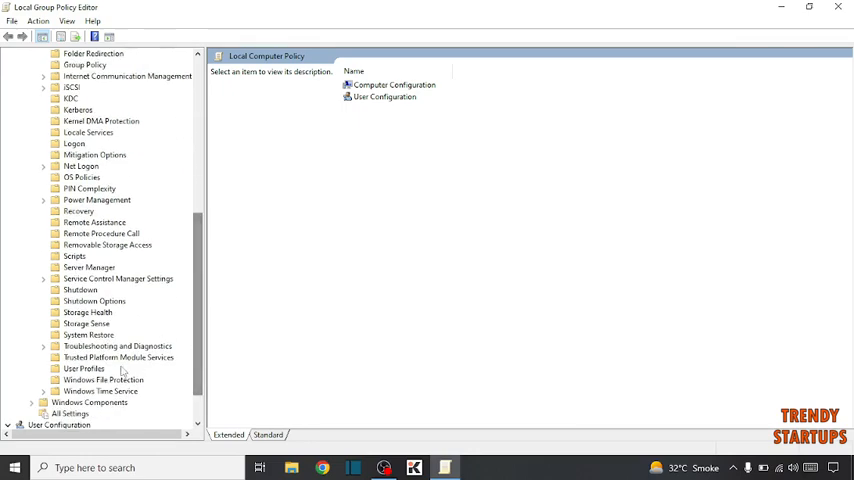
{"action": "mouse_move", "coordinate": [122, 363]}
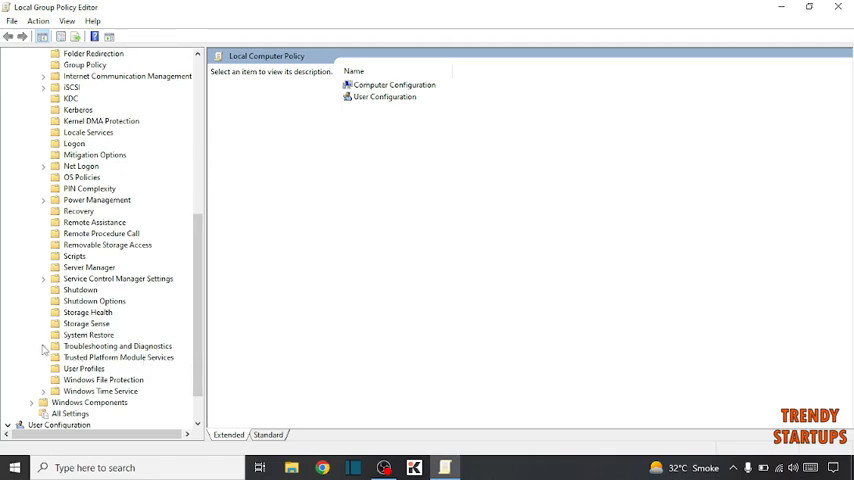
{"action": "left_click", "coordinate": [43, 347]}
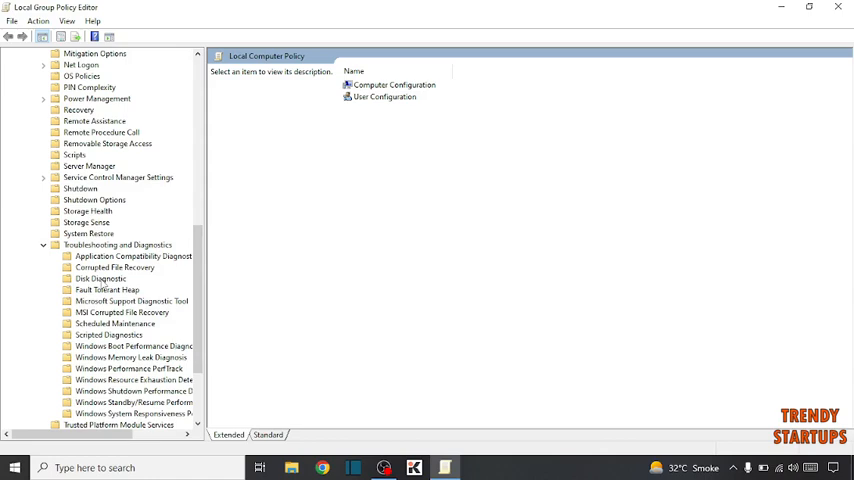
Disable the Disk Diagnostic 'Configure execution level' policy and apply it
{"action": "left_click", "coordinate": [100, 278]}
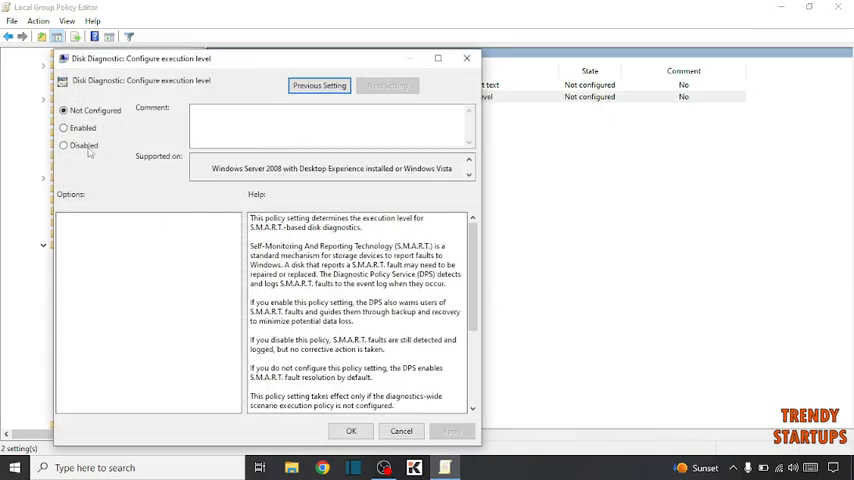
{"action": "left_click", "coordinate": [64, 145]}
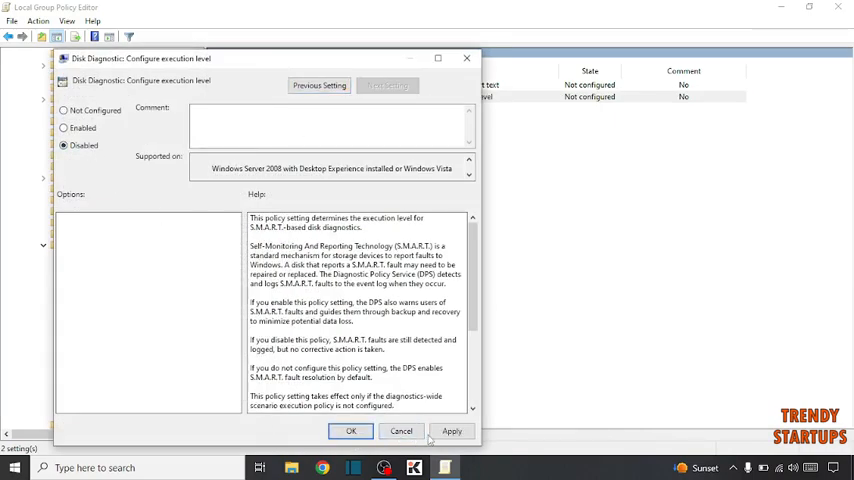
{"action": "left_click", "coordinate": [451, 431]}
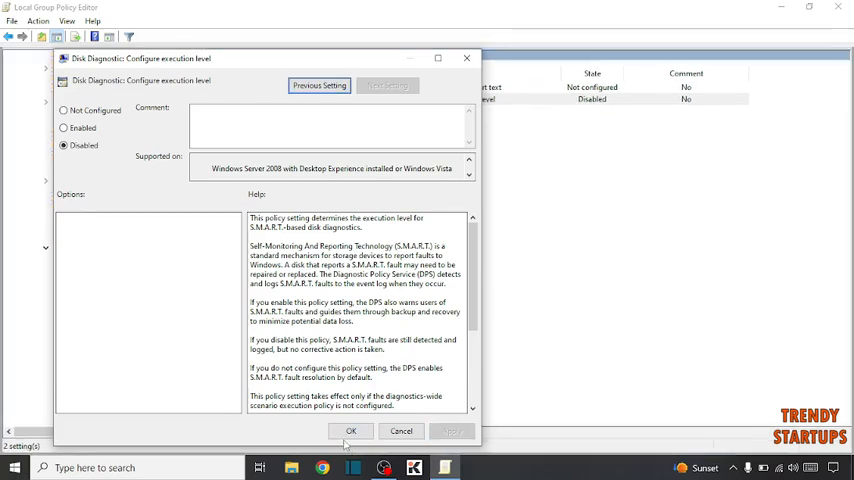
{"action": "left_click", "coordinate": [351, 431]}
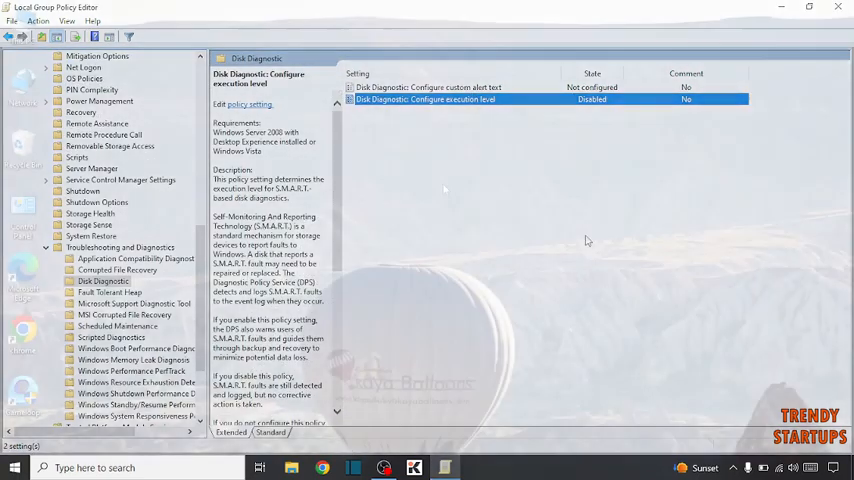
Close the Local Group Policy Editor and open the Start menu
{"action": "left_click", "coordinate": [838, 7]}
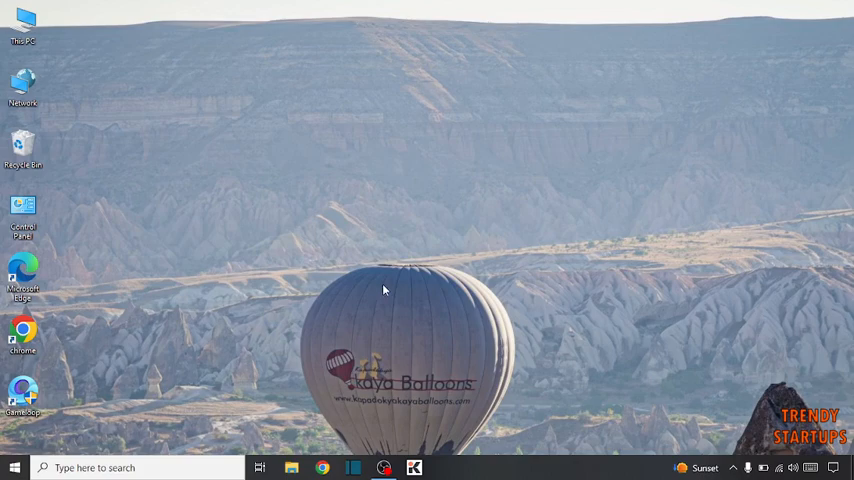
{"action": "left_click", "coordinate": [14, 467]}
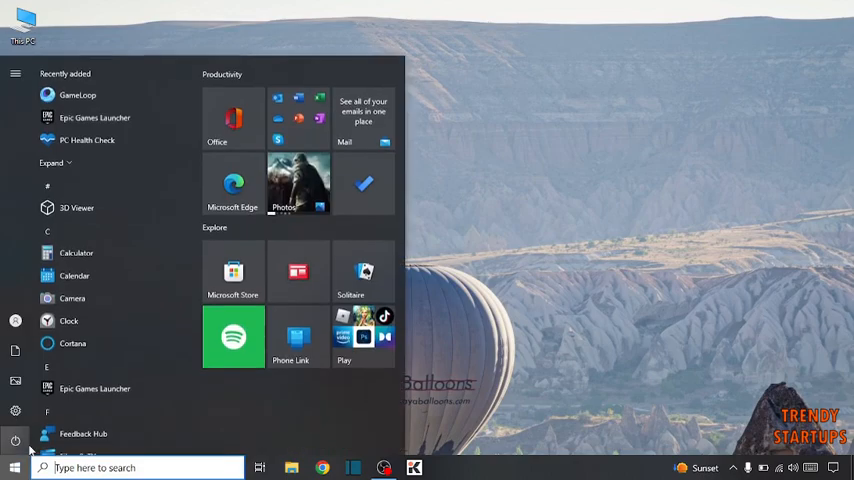